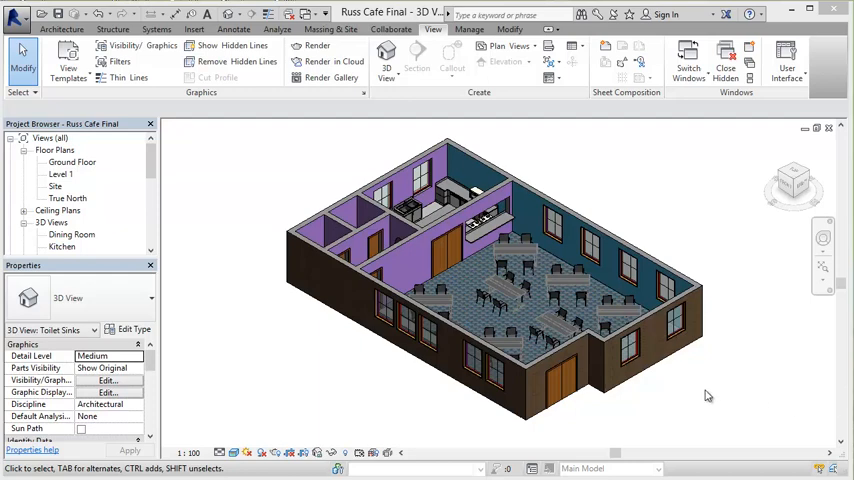
pyautogui.moveTo(680, 332)
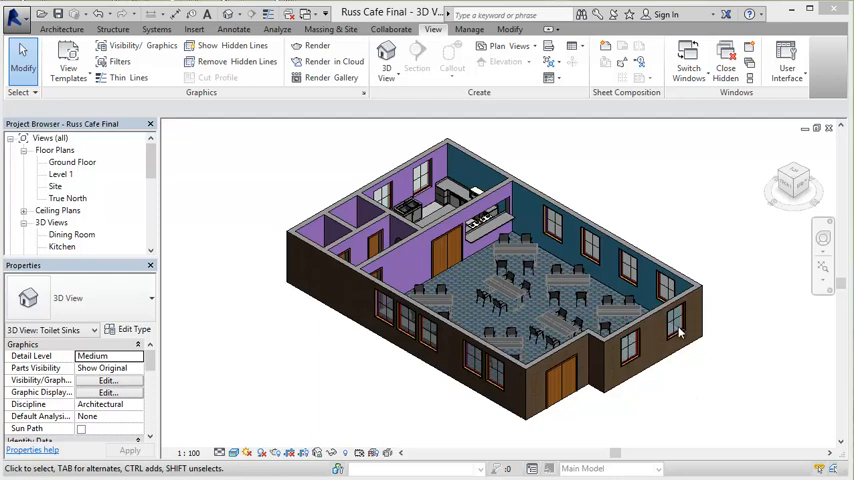
pyautogui.moveTo(326, 204)
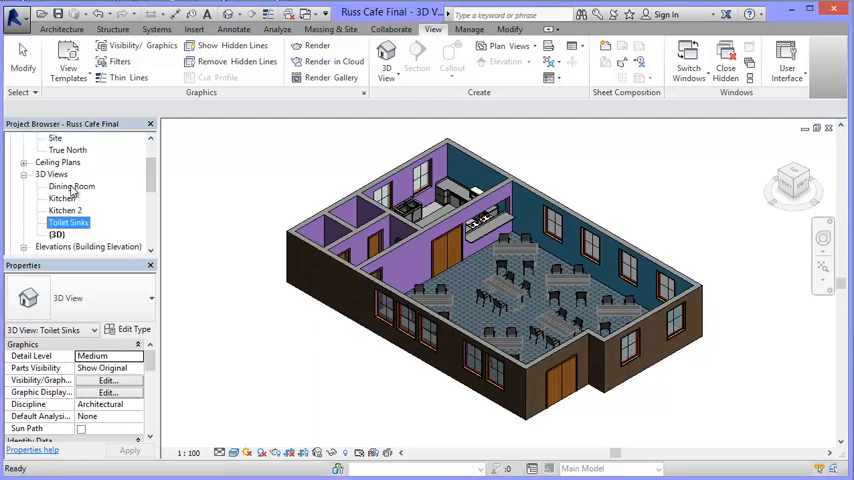
# Preview the existing Dining Room, Kitchen and Toilet Sinks camera views from the Project Browser.
pyautogui.doubleClick(72, 186)
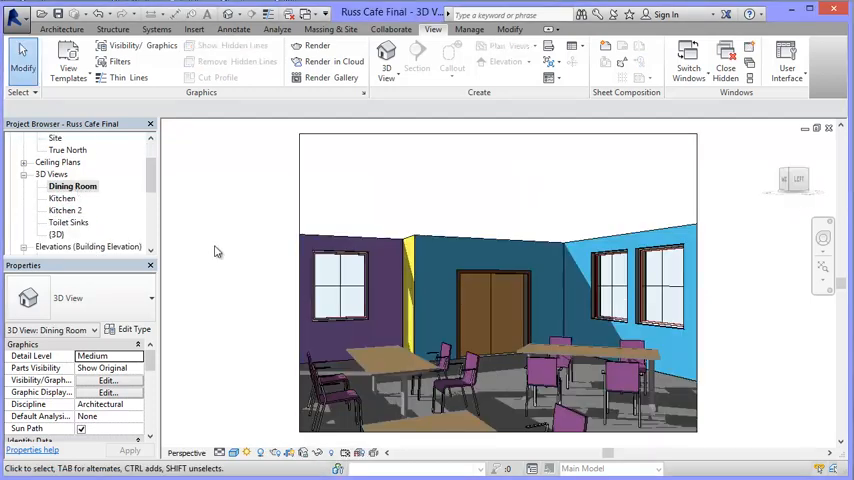
pyautogui.doubleClick(62, 198)
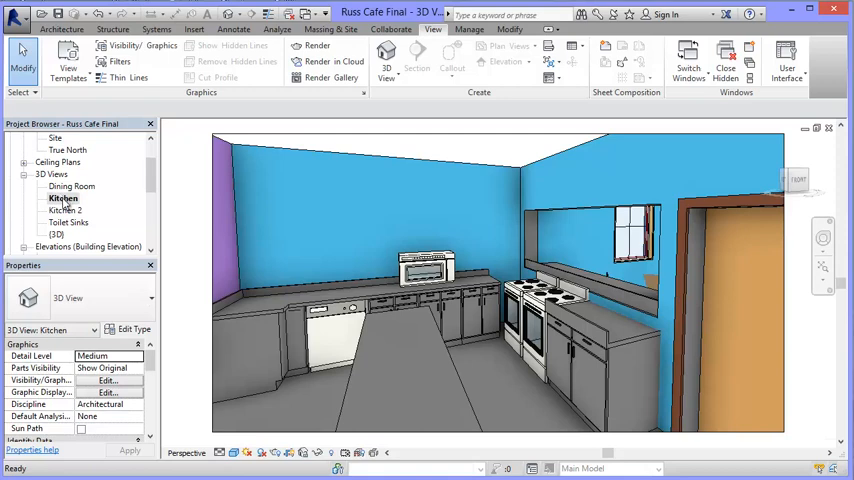
pyautogui.doubleClick(64, 208)
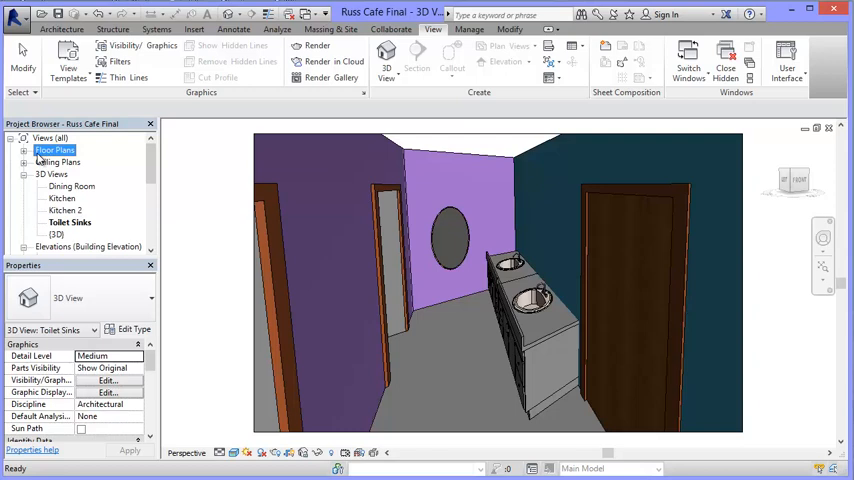
# Switch to the Ground Floor plan showing the cafe layout with the kitchen at upper left.
pyautogui.doubleClick(72, 162)
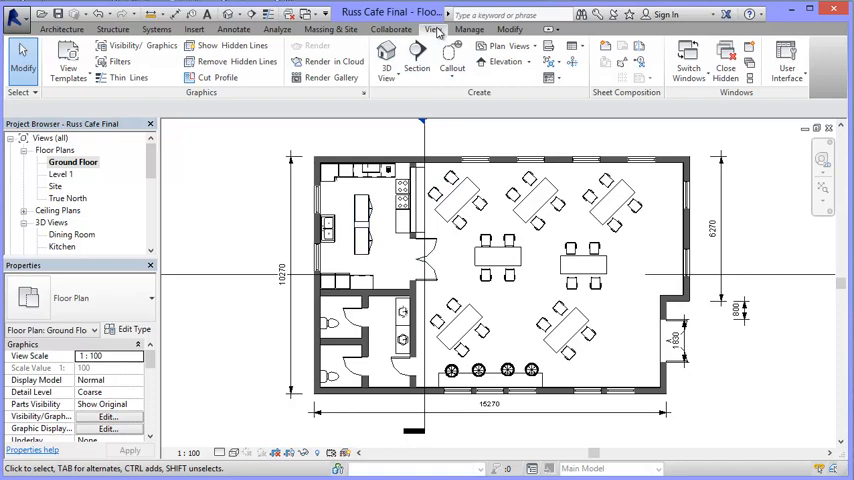
# Place a new Camera from the 3D View drop-down, creating perspective 3D View 1 of the kitchen.
pyautogui.click(392, 60)
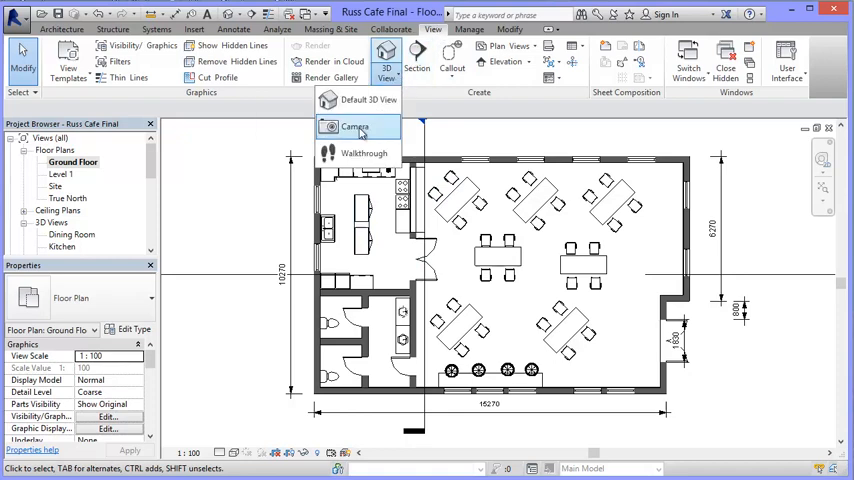
pyautogui.click(356, 126)
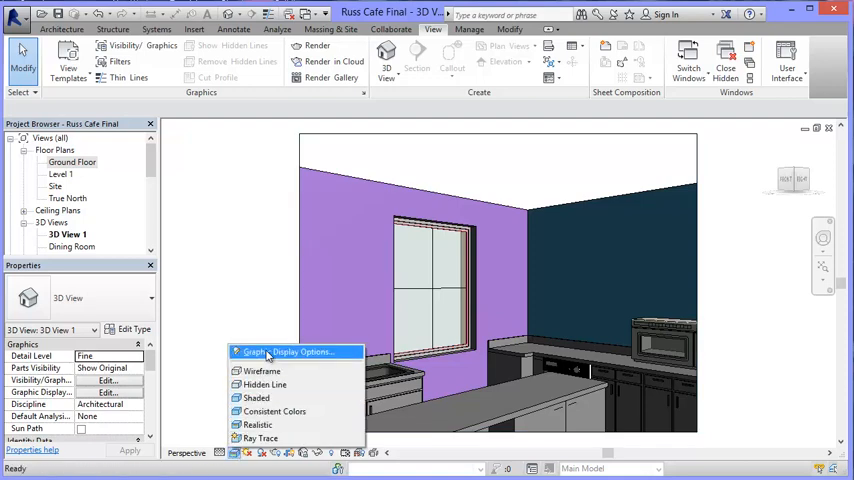
# Choose a visual style for 3D View 1 and frame the kitchen sink and counters closer.
pyautogui.click(286, 352)
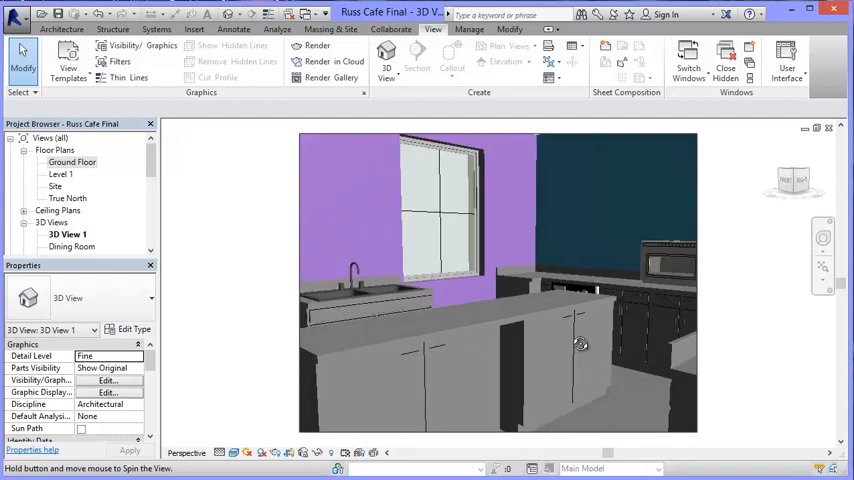
# Orbit the camera until it faces the purple window wall with the sink counter in front.
pyautogui.moveTo(580, 344); pyautogui.dragTo(592, 348)
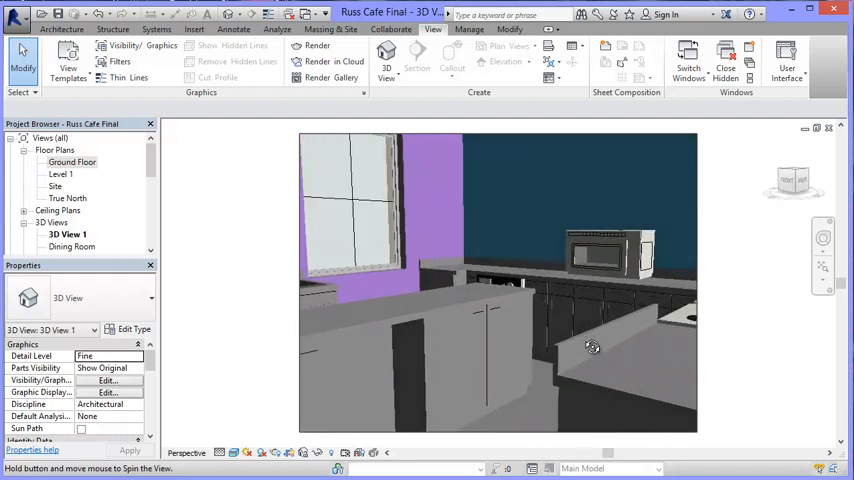
pyautogui.moveTo(592, 348); pyautogui.dragTo(568, 350)
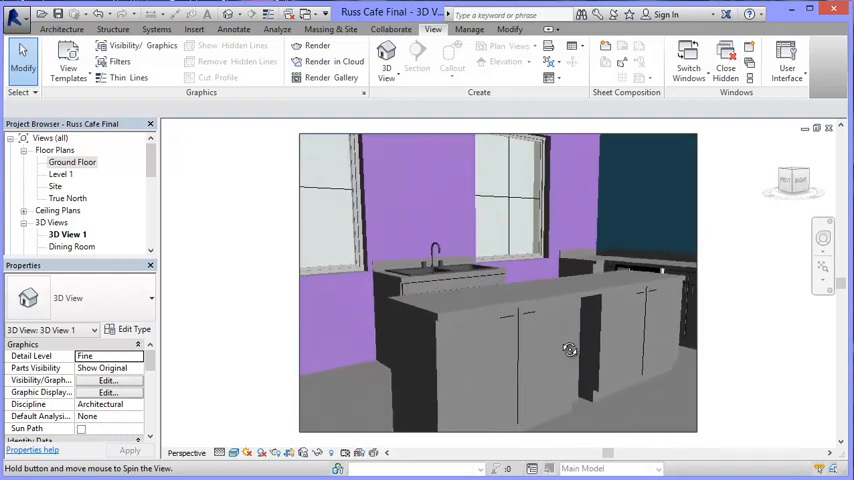
pyautogui.moveTo(568, 348); pyautogui.dragTo(560, 332)
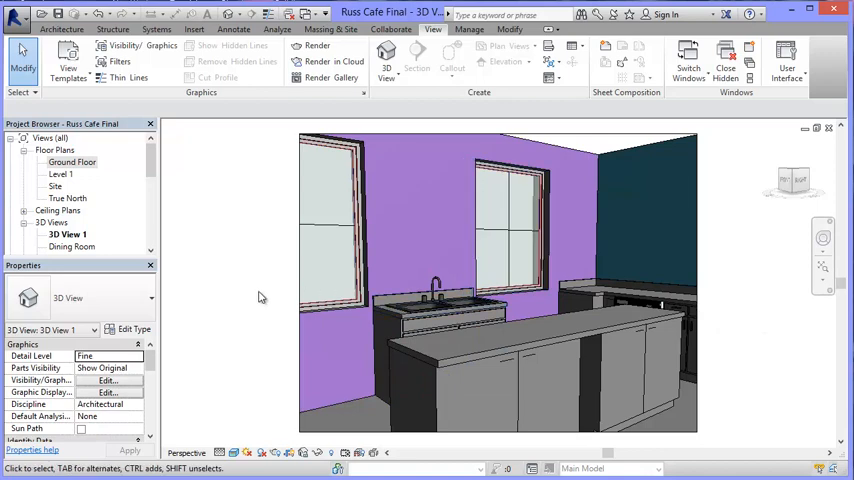
pyautogui.moveTo(180, 252)
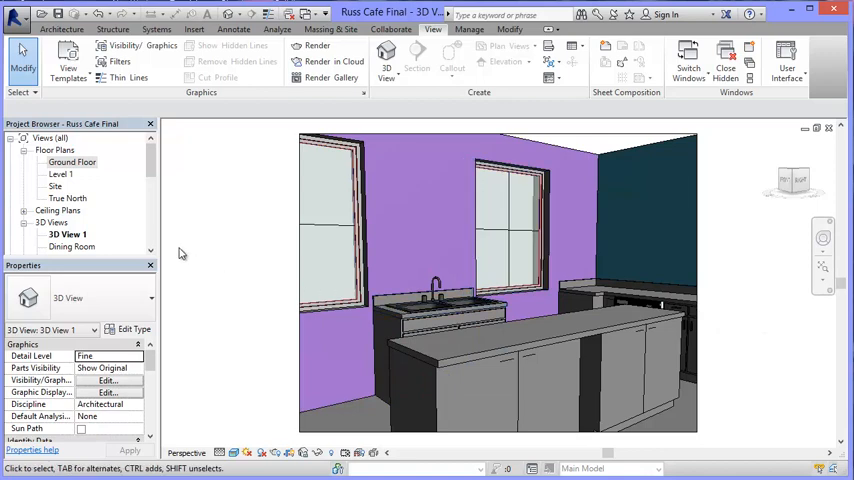
# Rename 3D View 1 to 'Kitchen 3' in the Project Browser.
pyautogui.click(64, 234)
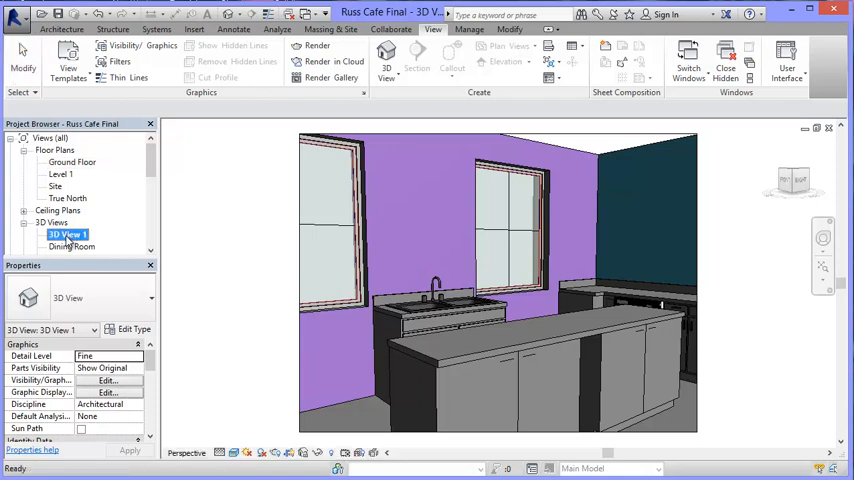
pyautogui.rightClick(68, 234)
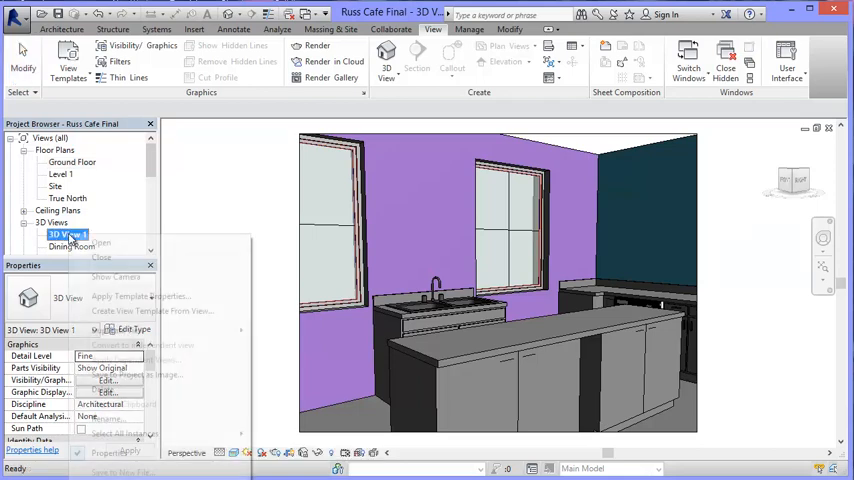
pyautogui.click(110, 406)
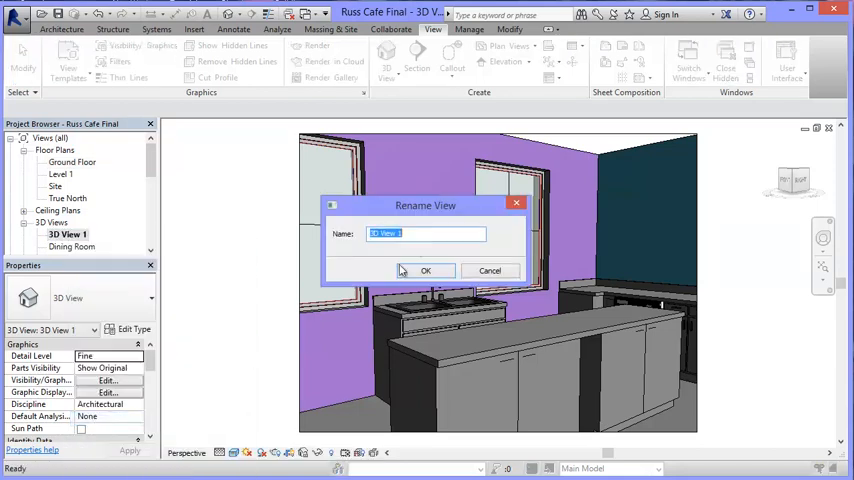
pyautogui.write('K')
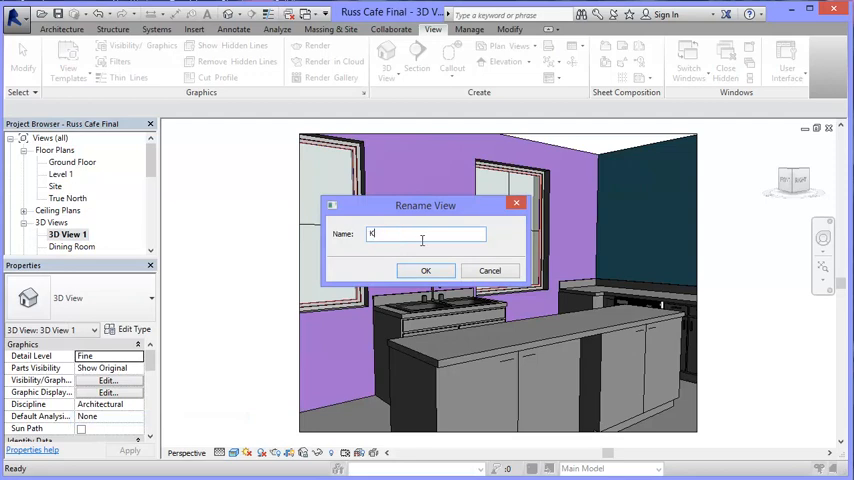
pyautogui.write('itchen 3')
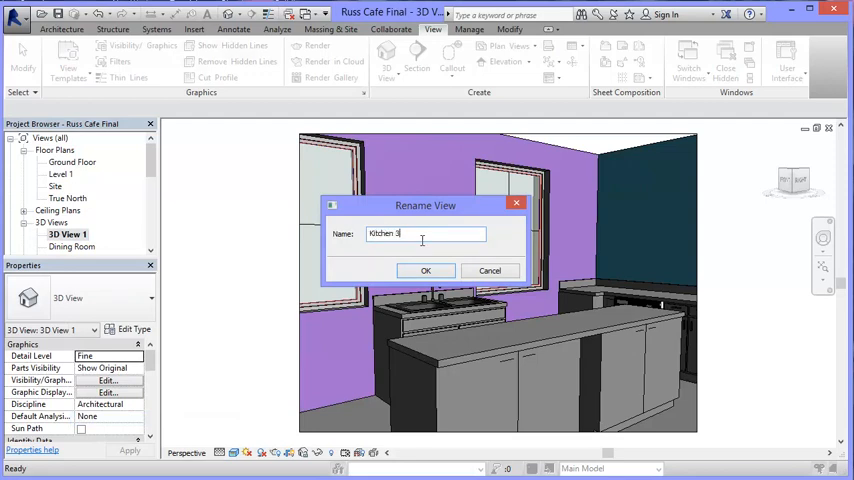
pyautogui.click(424, 270)
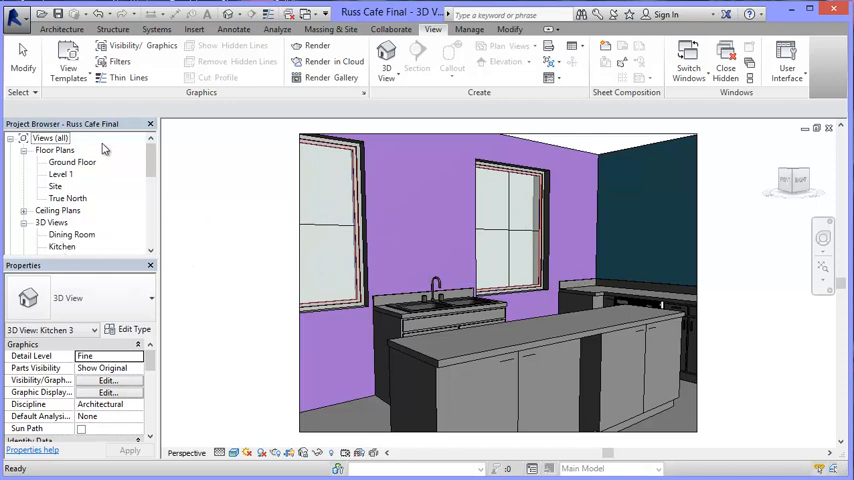
pyautogui.moveTo(256, 224)
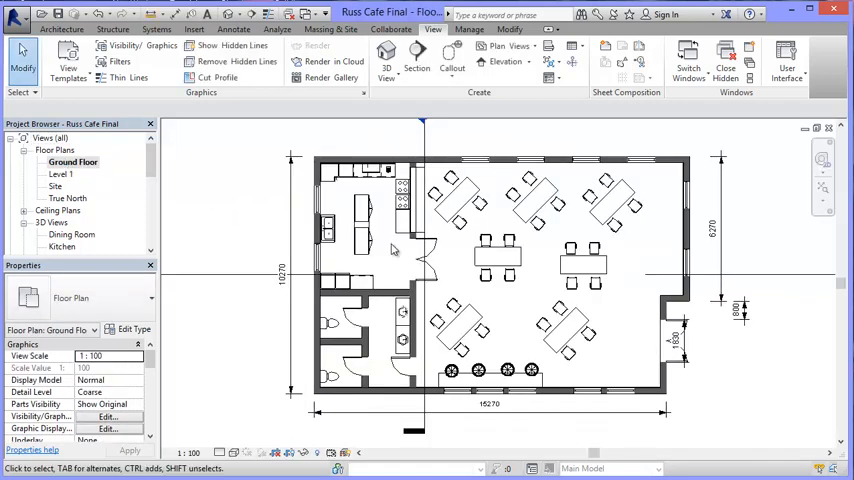
pyautogui.moveTo(48, 234)
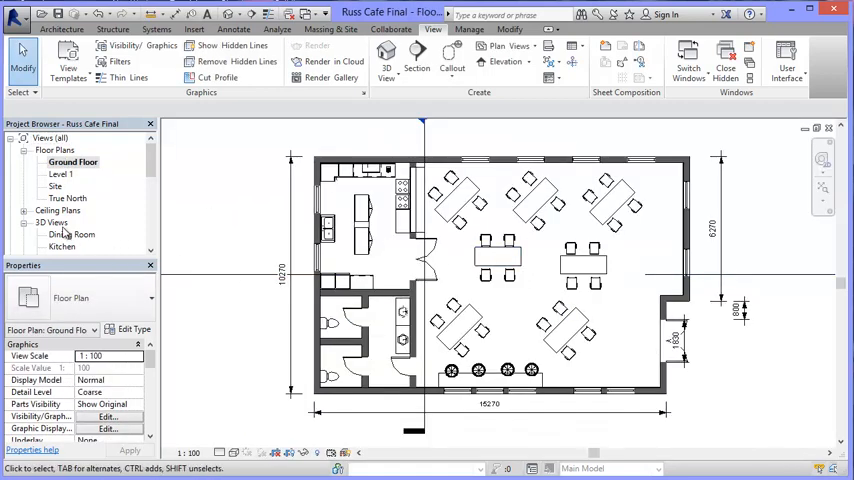